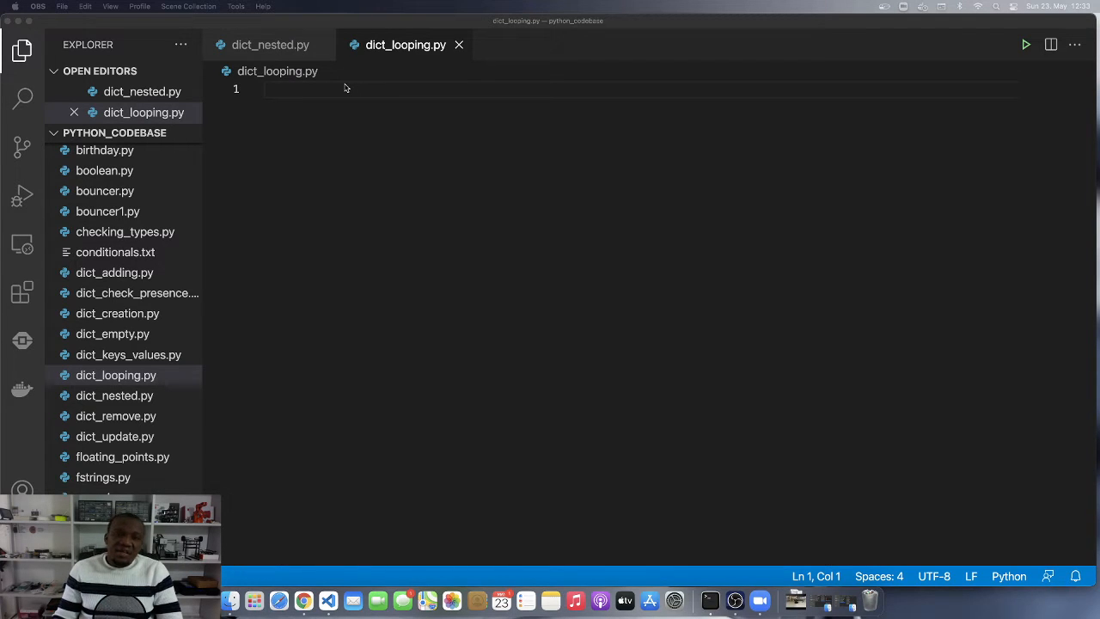
pyautogui.moveTo(362, 182)
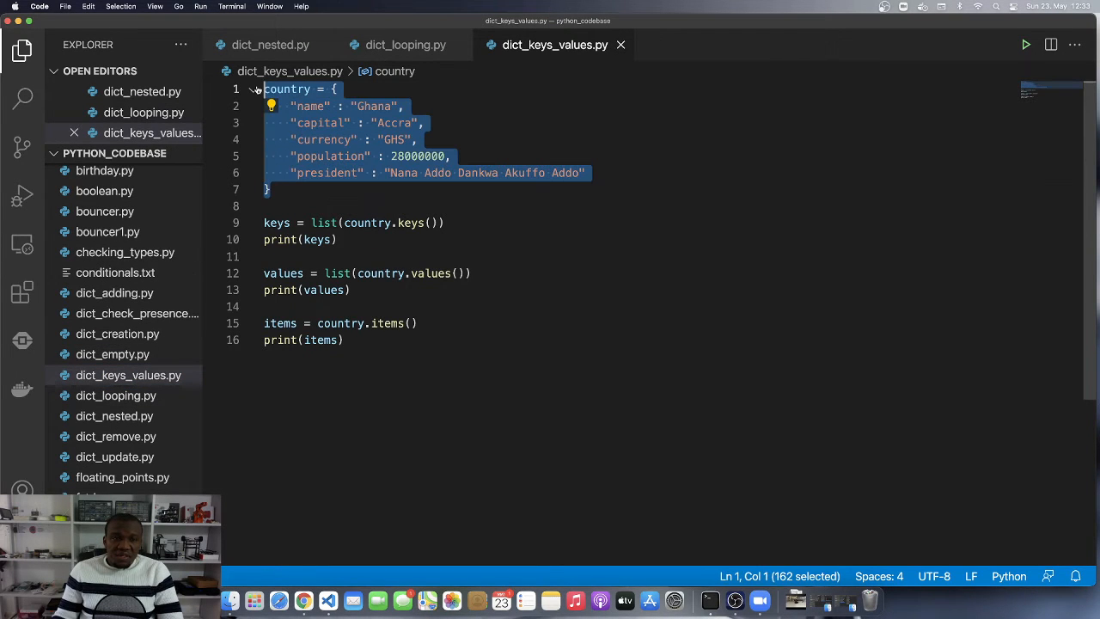
pyautogui.moveTo(428, 79)
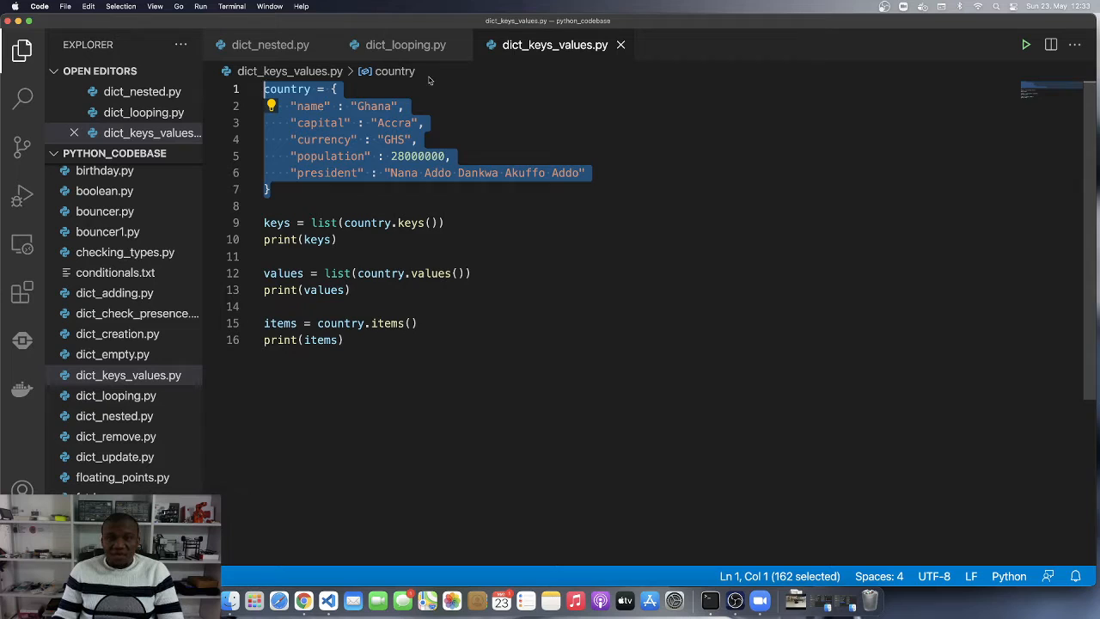
# - Copy the Ghana country dictionary from dict_keys_values.py into dict_looping.py
pyautogui.click(407, 44)
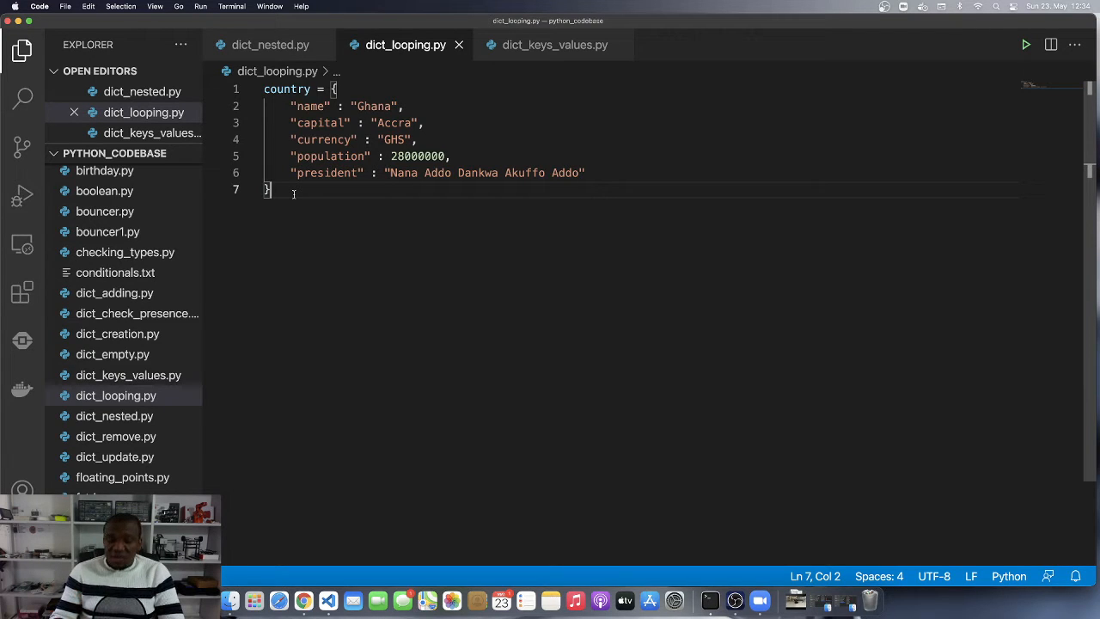
# - Insert two blank lines after the dictionary's closing brace
pyautogui.press('Enter')
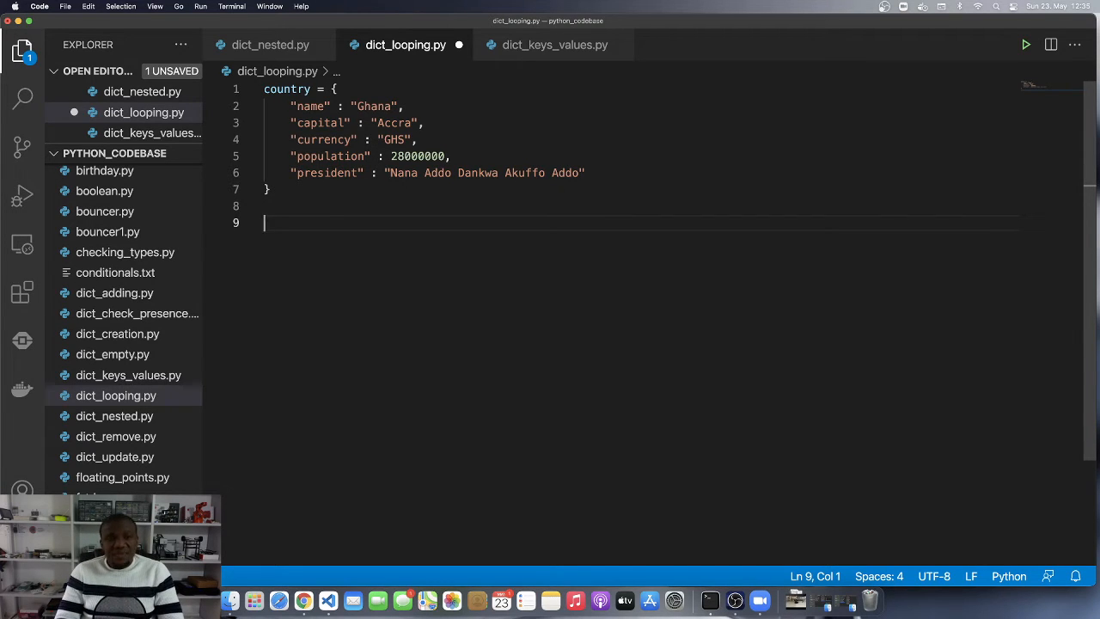
# - Write 'for k in country: print(k)' and select the loop variable k for renaming
pyautogui.write('for k in count')
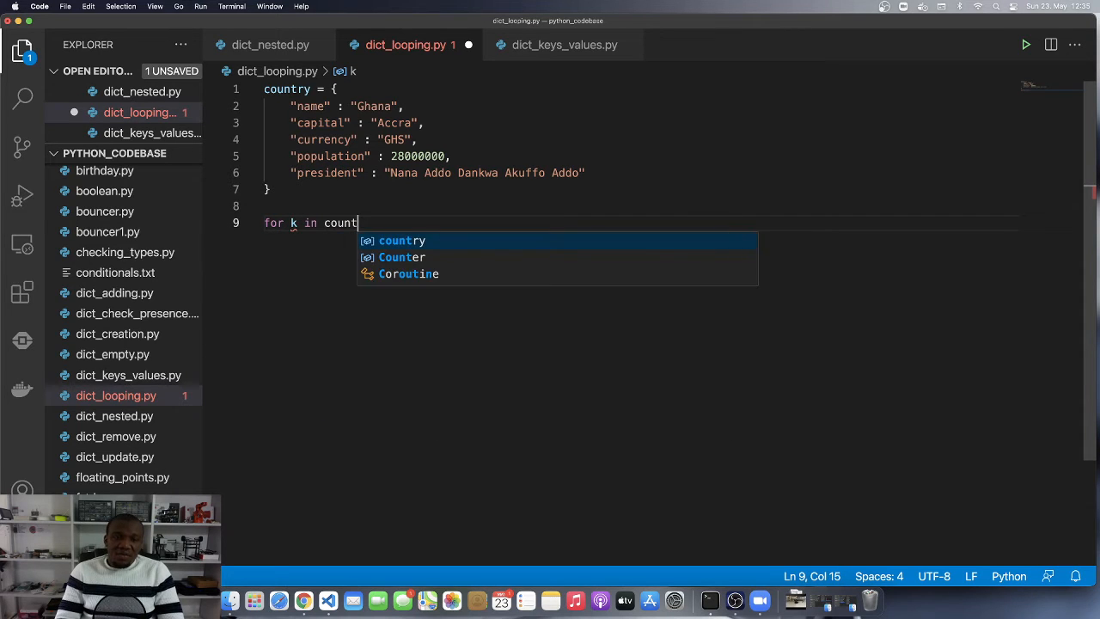
pyautogui.press('Tab')
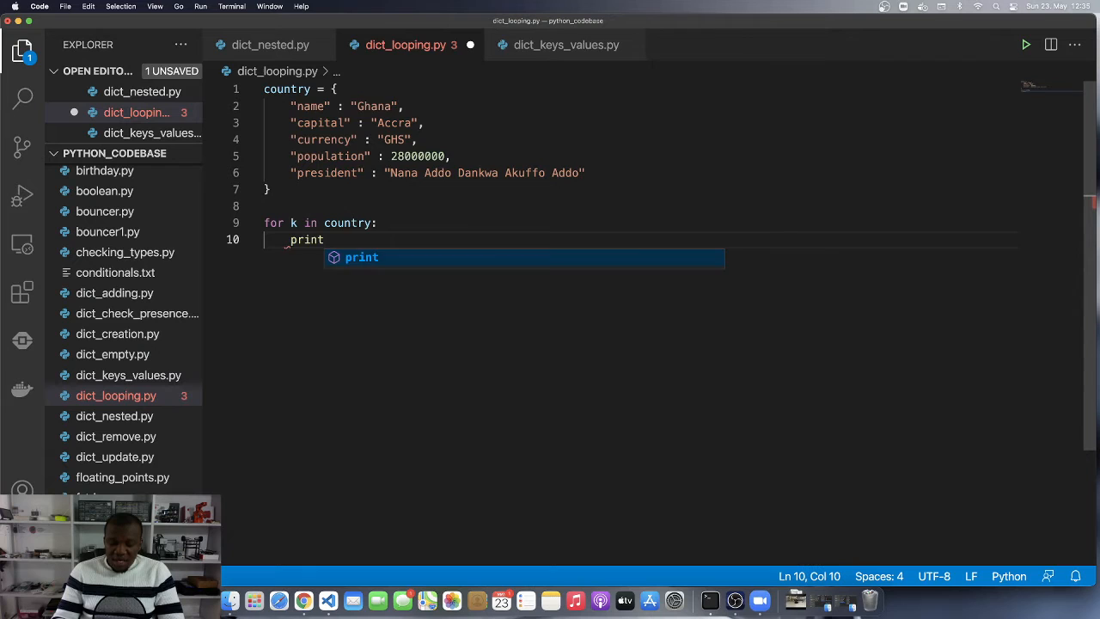
pyautogui.write('(k')
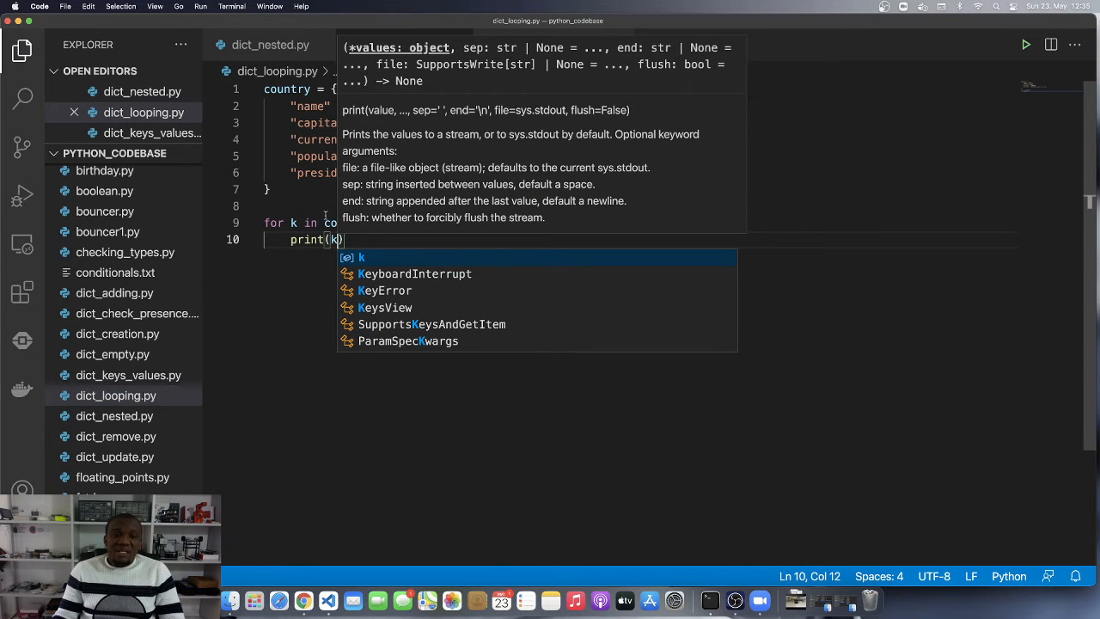
pyautogui.press('escape')
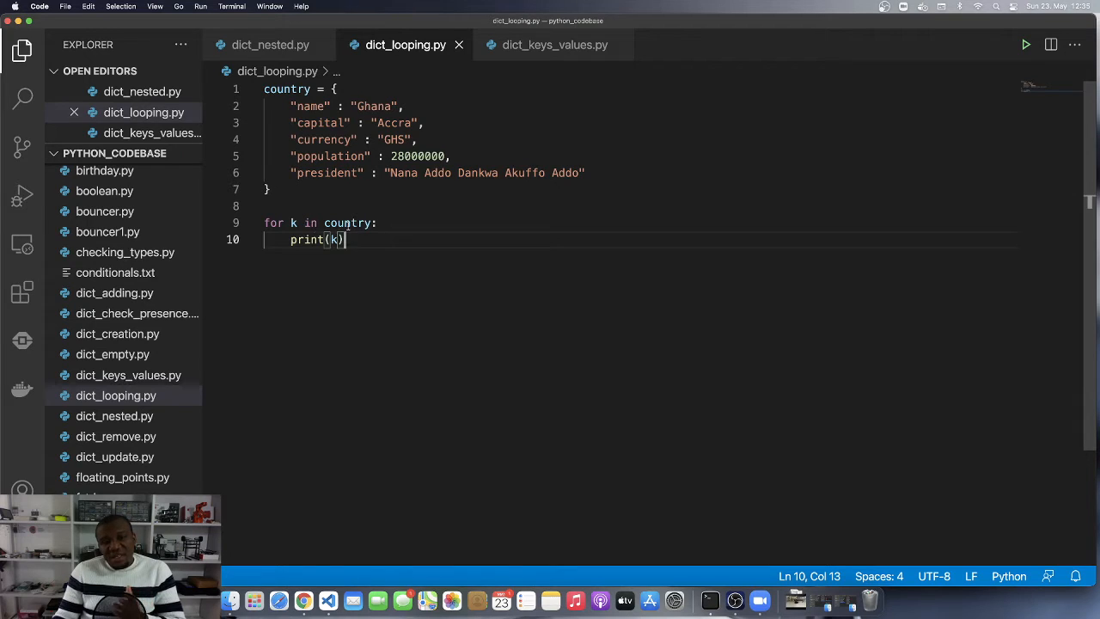
pyautogui.click(295, 223)
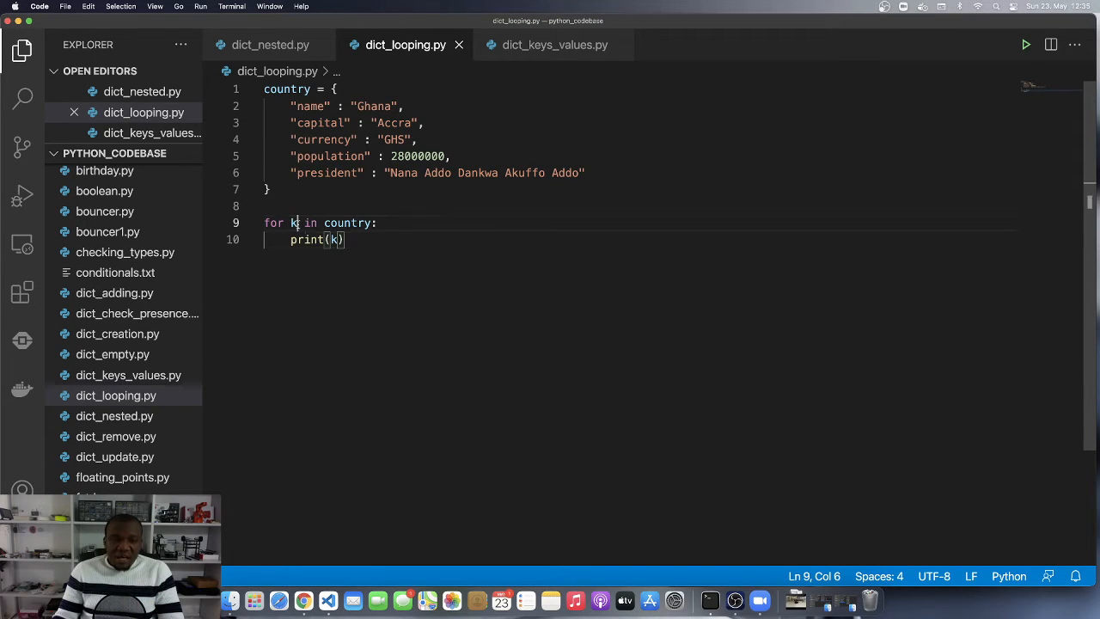
pyautogui.doubleClick(292, 224)
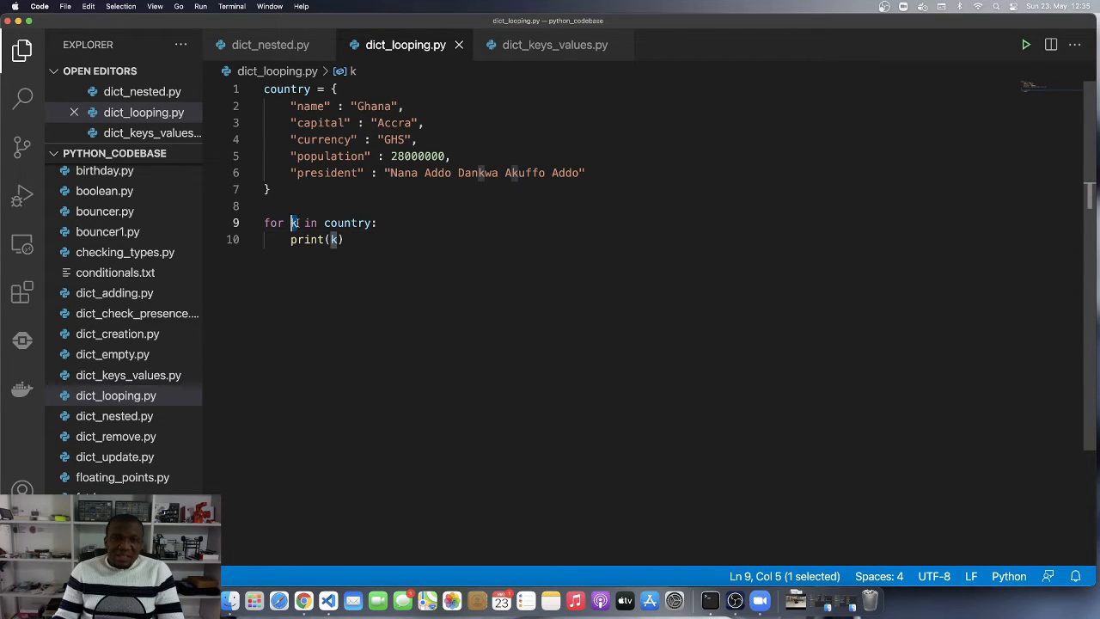
pyautogui.moveTo(294, 223)
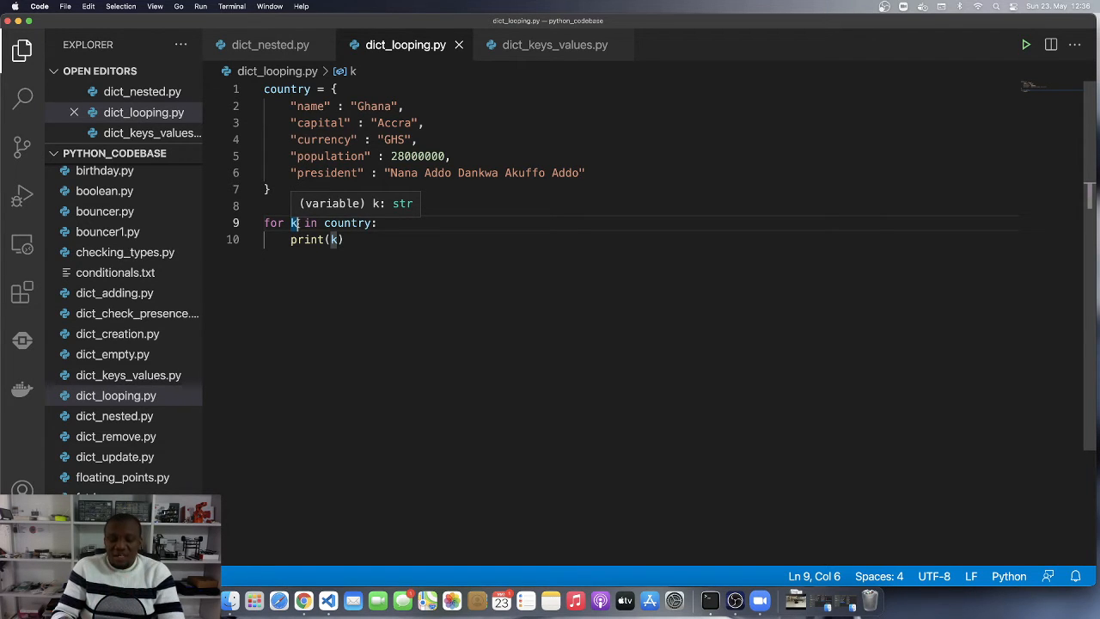
# - Rename k to key in both the loop header and print(key)
pyautogui.write('e')
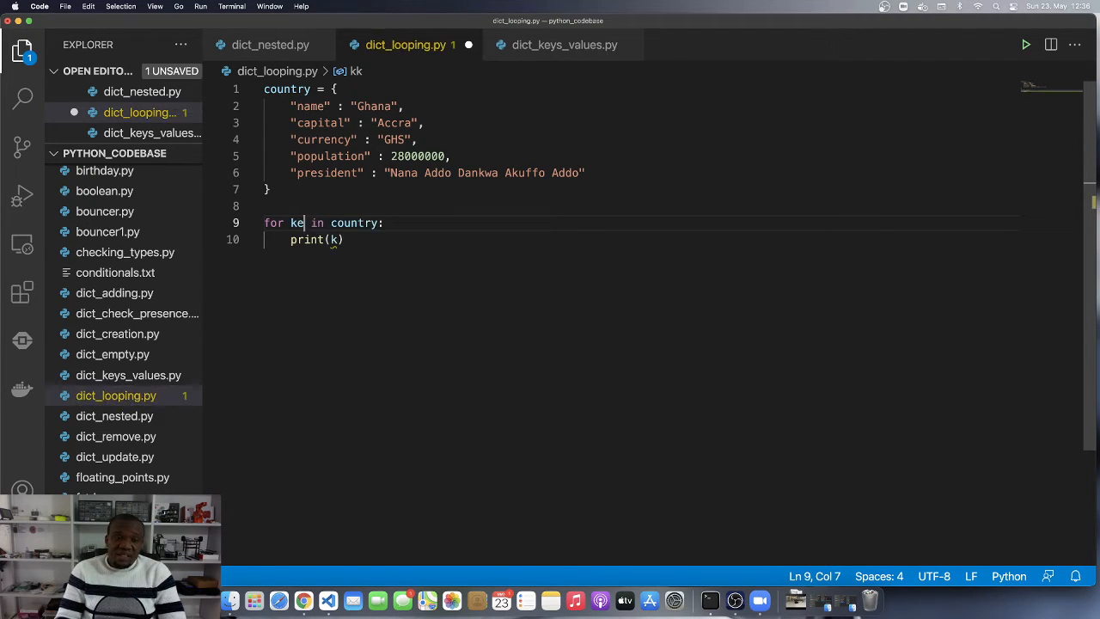
pyautogui.write('y')
pyautogui.click(321, 238)
pyautogui.write('ey')
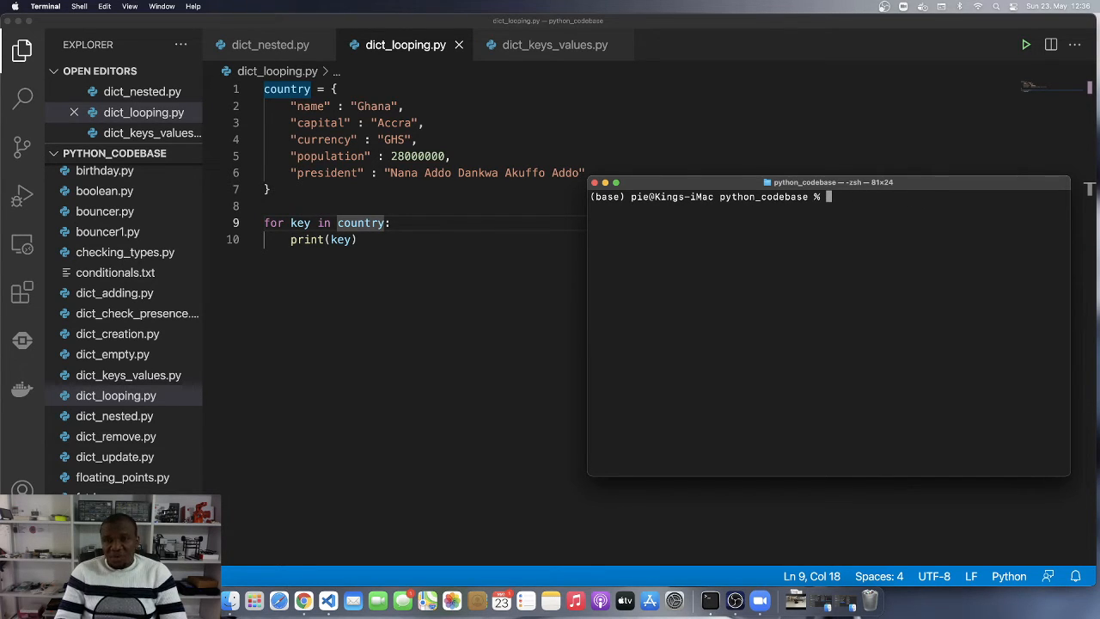
# - Run python3 dict_looping.py, printing name, capital, currency, population, president
pyautogui.write('python')
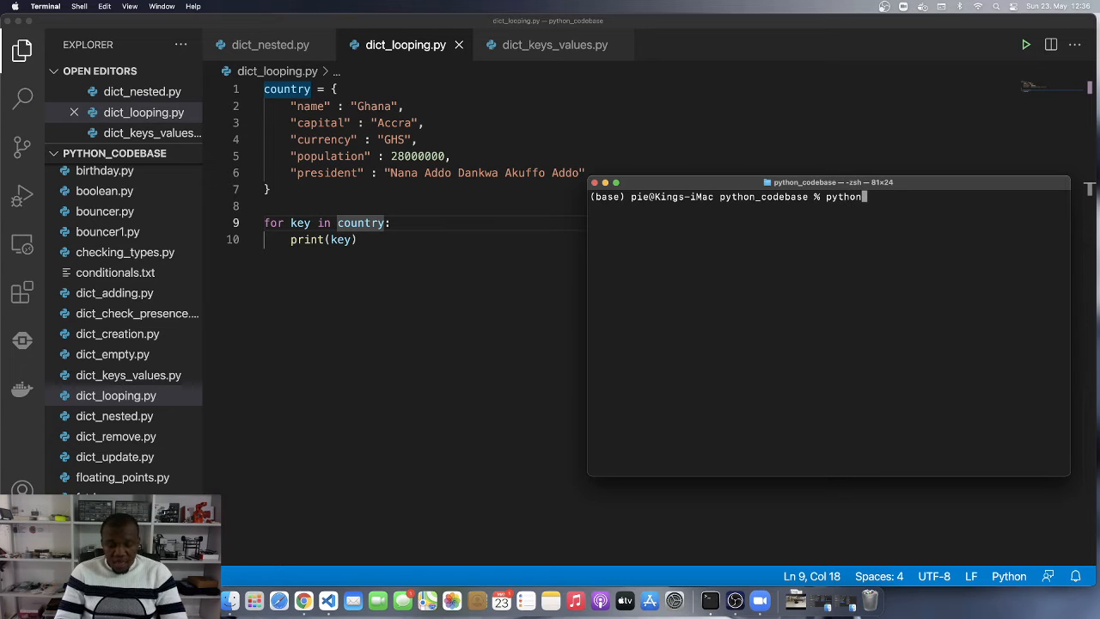
pyautogui.write('3')
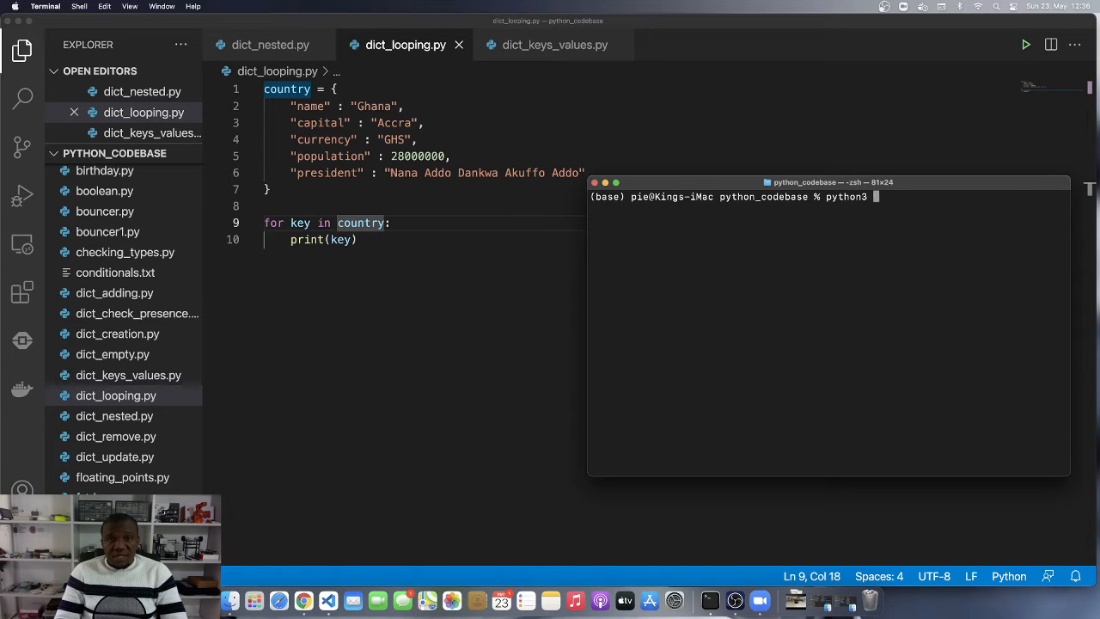
pyautogui.write('dict_l')
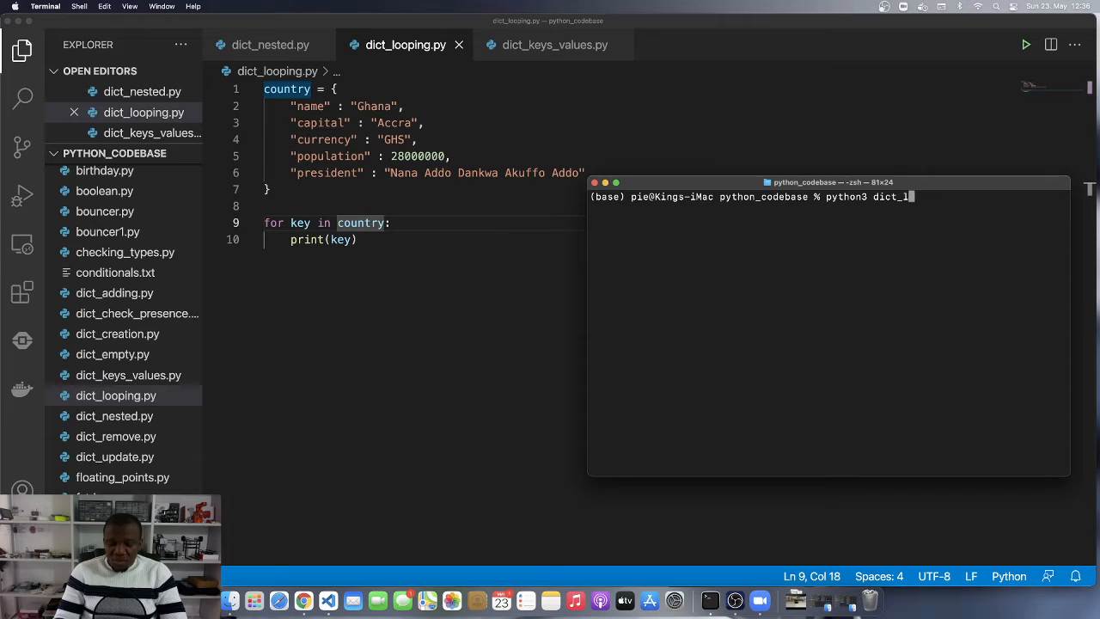
pyautogui.press('Enter')
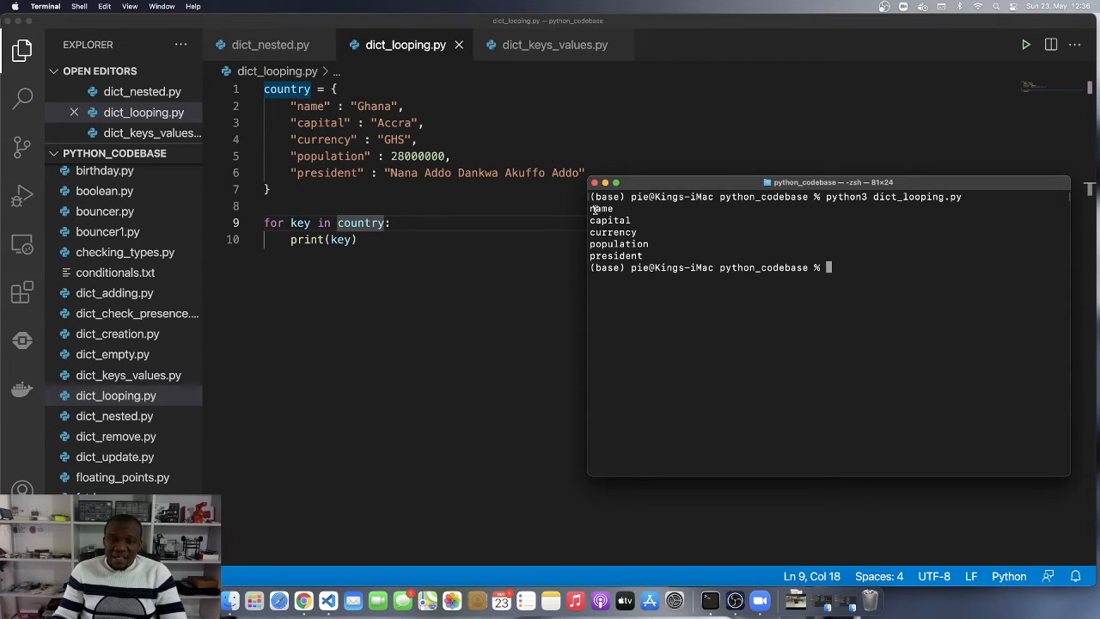
pyautogui.doubleClick(612, 232)
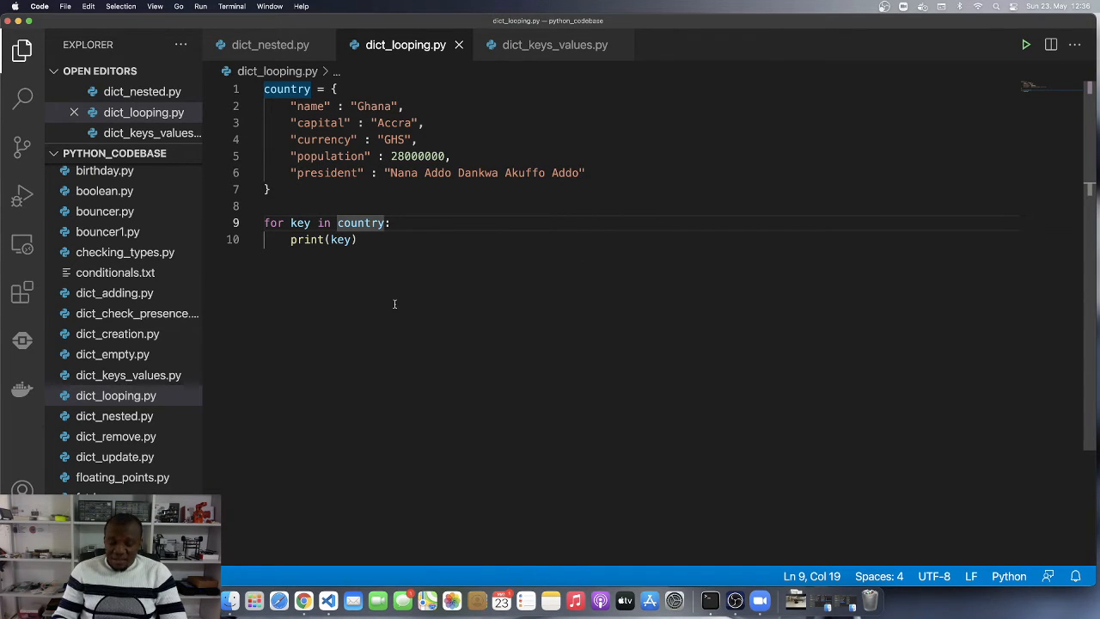
# - Change the loop to country.keys() and start a '# looping' comment above it
pyautogui.write('.ek')
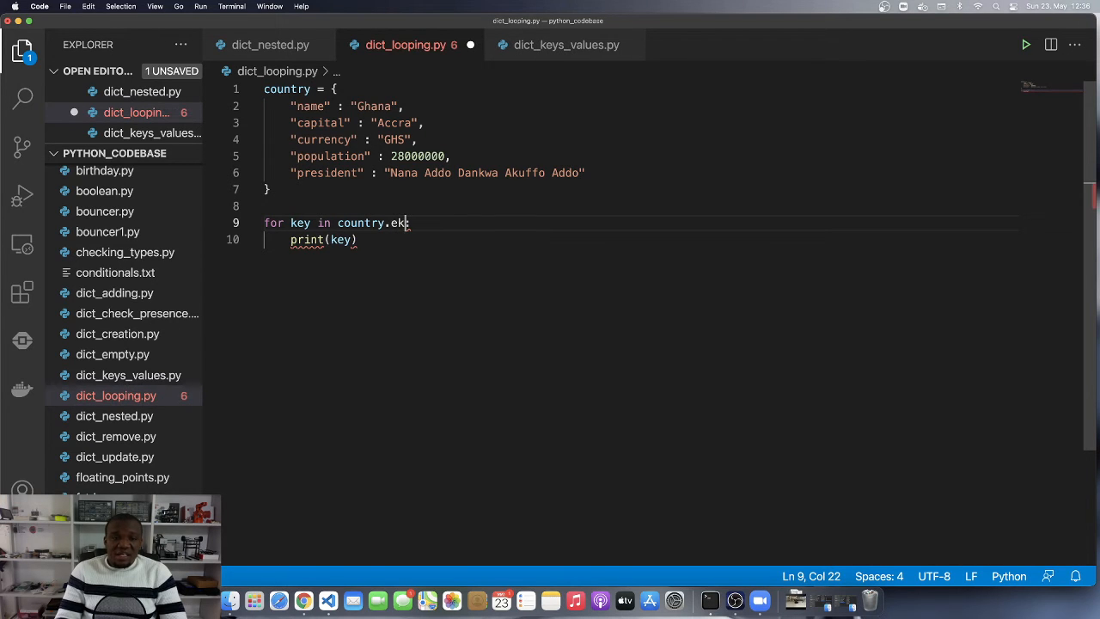
pyautogui.write('keys')
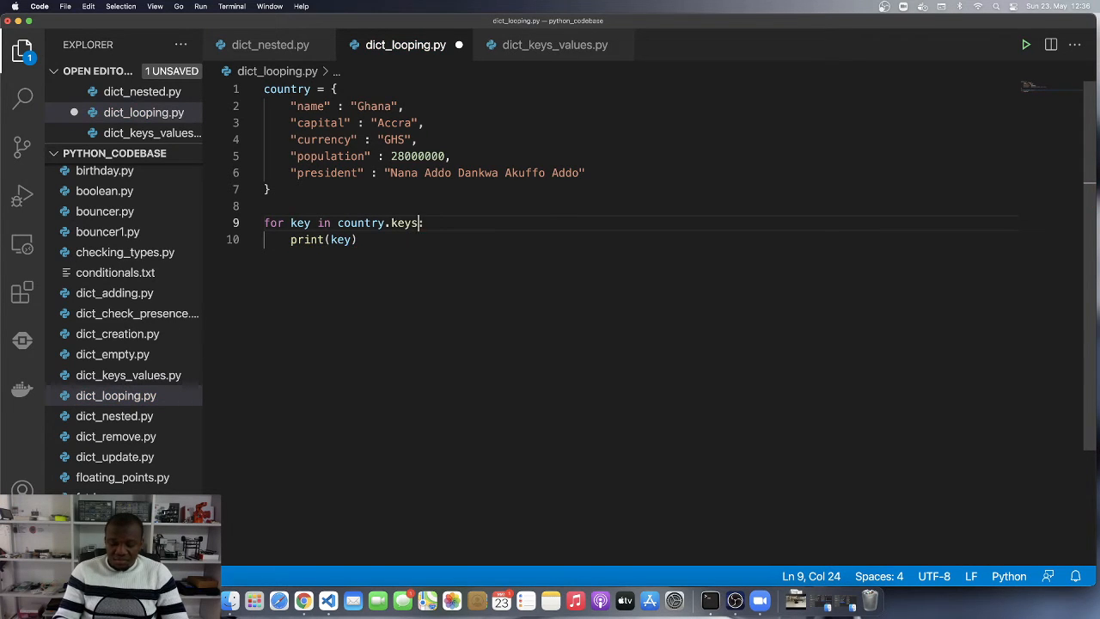
pyautogui.write('()')
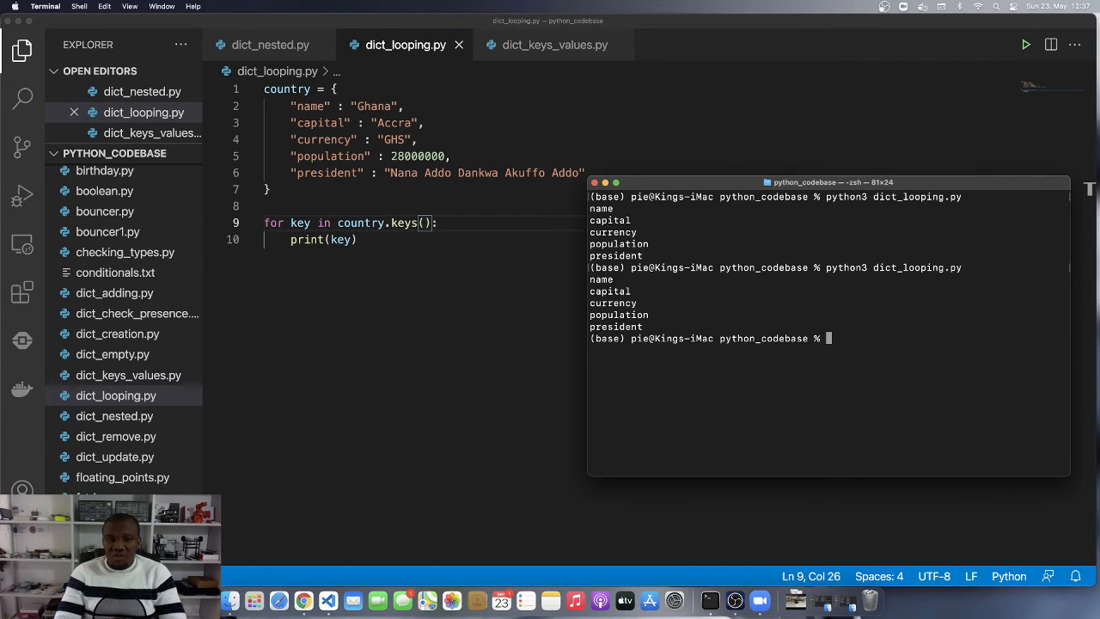
pyautogui.moveTo(525, 359)
pyautogui.write('#')
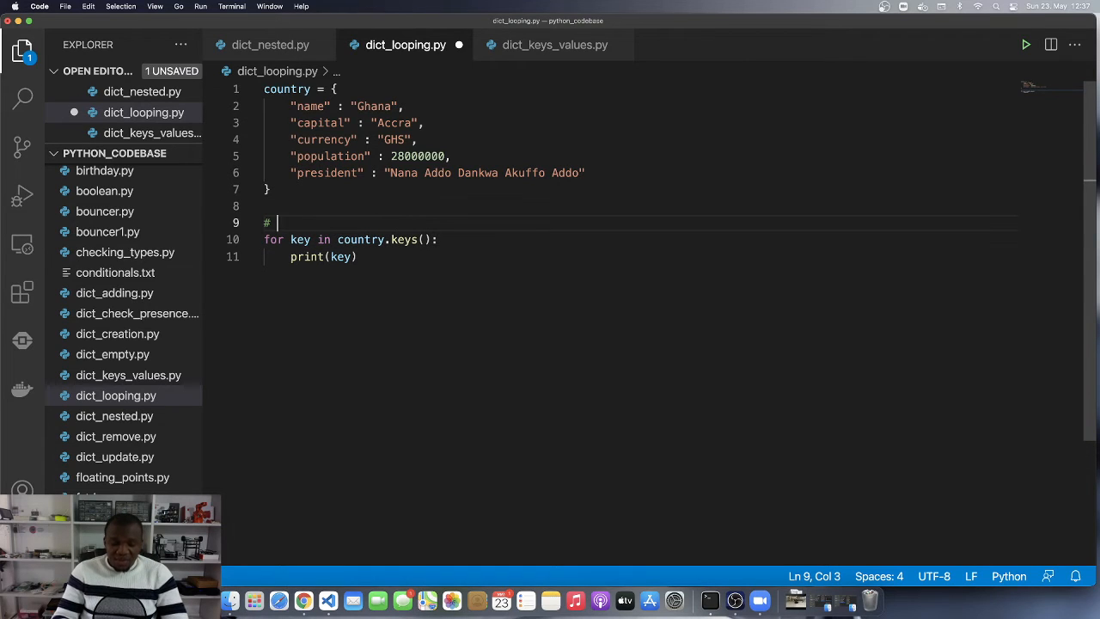
pyautogui.write('looping over k')
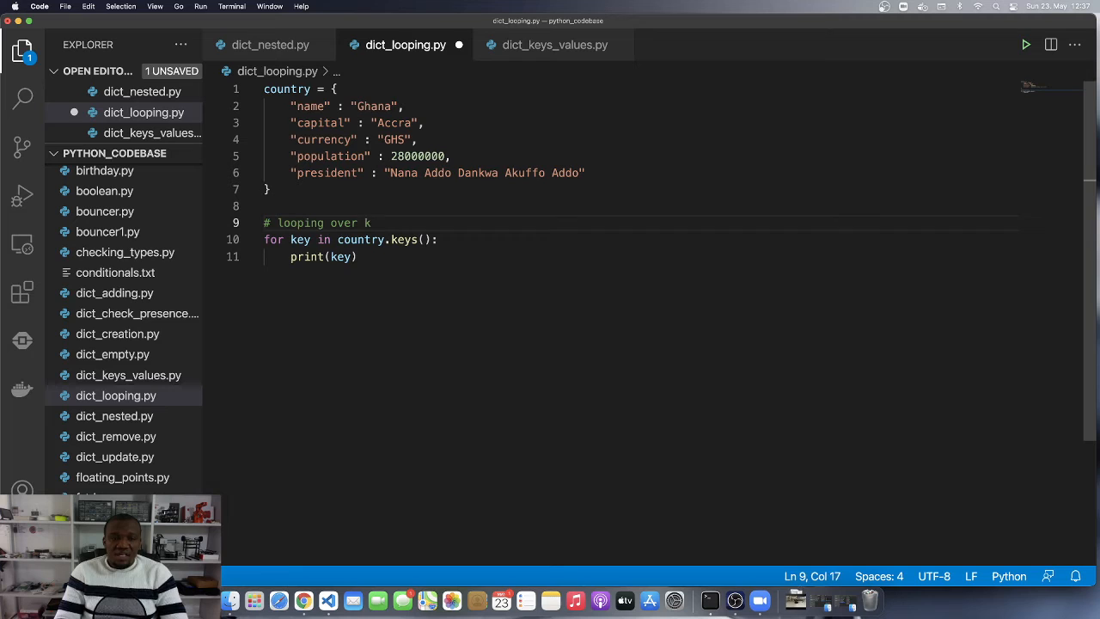
# - Finish the keys comment and comment out the two-line keys loop
pyautogui.write('eys')
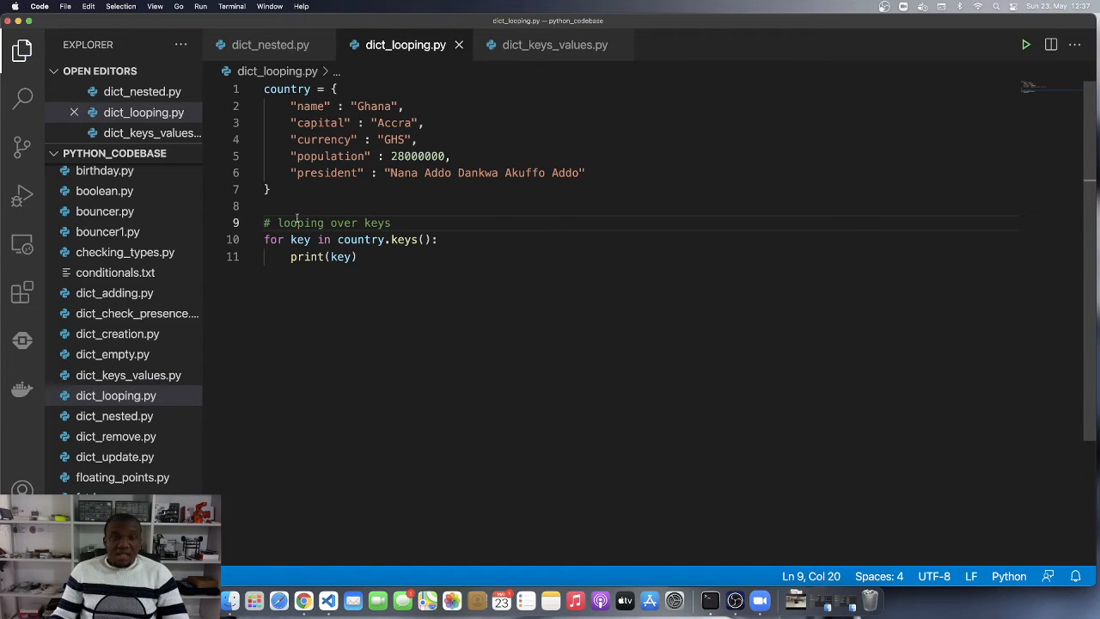
pyautogui.moveTo(264, 238); pyautogui.dragTo(358, 256)
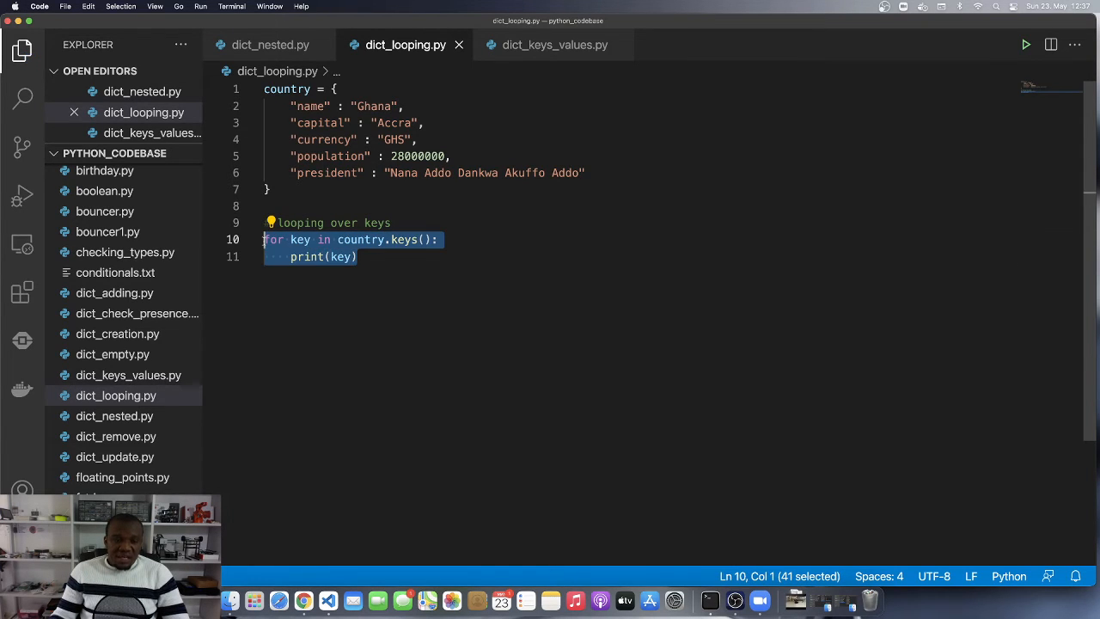
pyautogui.press('Cmd+/')
pyautogui.write('#')
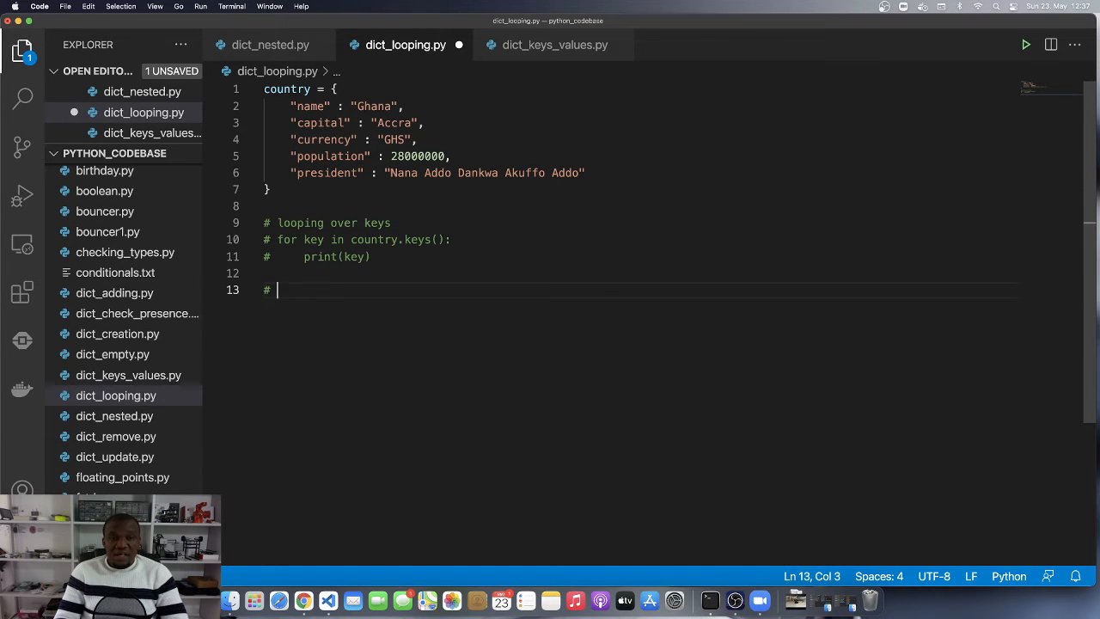
# - Add '# looping over the values' and a 'for val in country.values(): print(val)' loop
pyautogui.write('looping over the values')
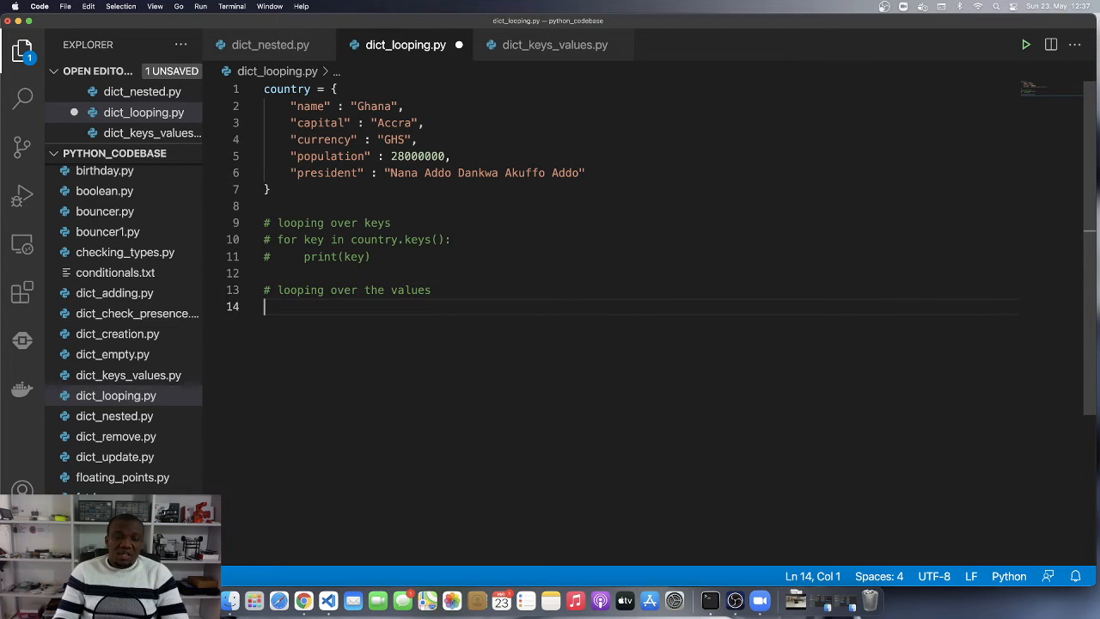
pyautogui.write('for')
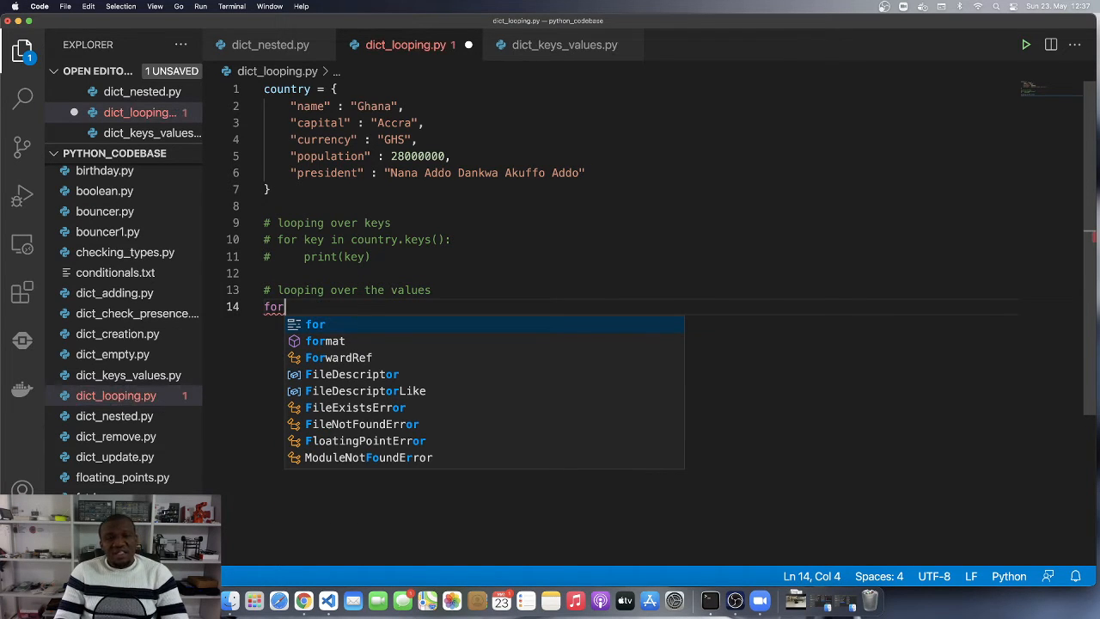
pyautogui.write('val in')
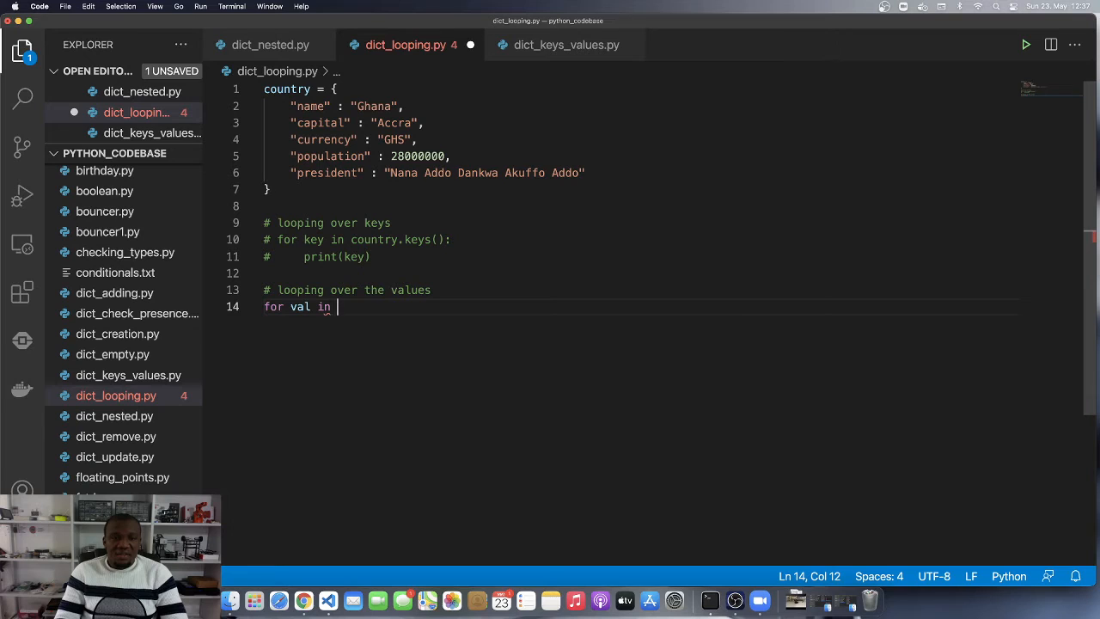
pyautogui.write('country.val')
pyautogui.write('print(')
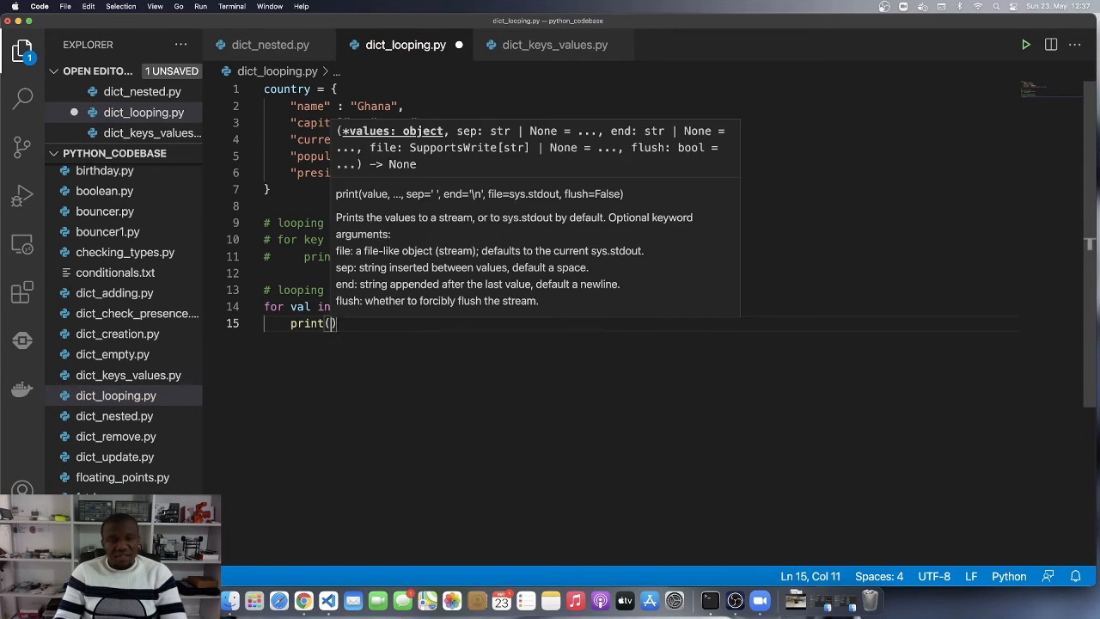
pyautogui.write('val')
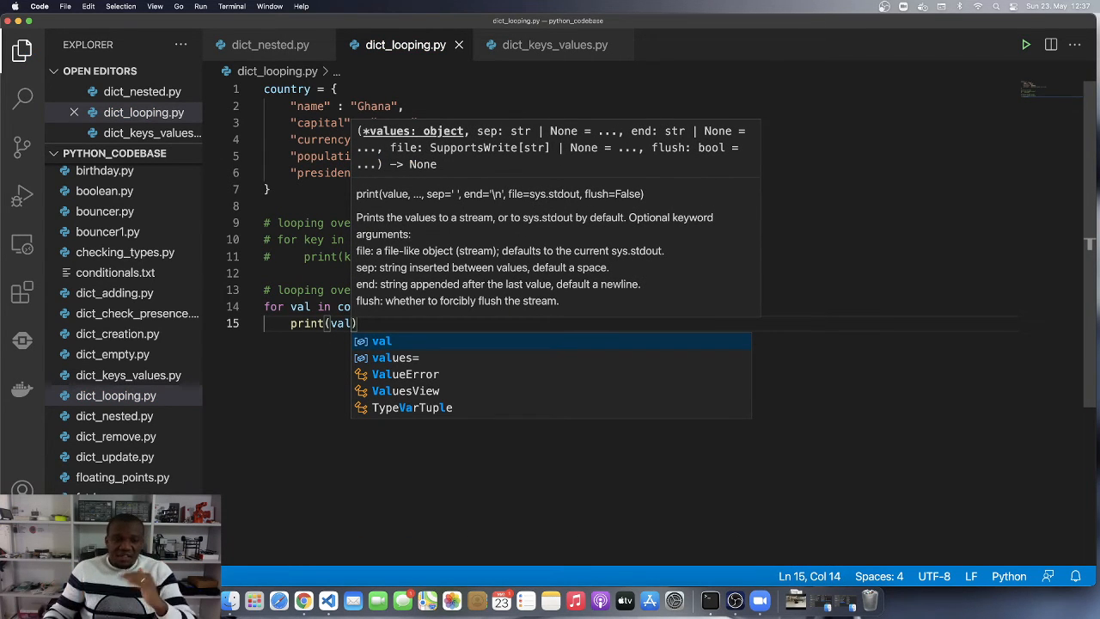
pyautogui.press('Escape')
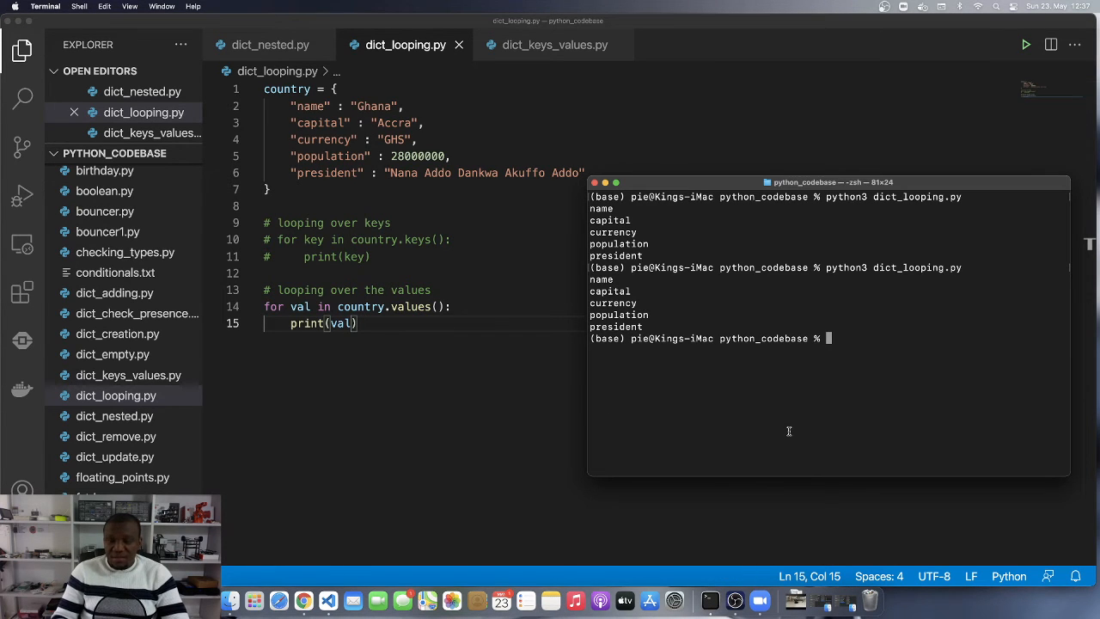
# - Rerun the script, printing Ghana, Accra, GHS, 28000000 and the president's name
pyautogui.press('Enter')
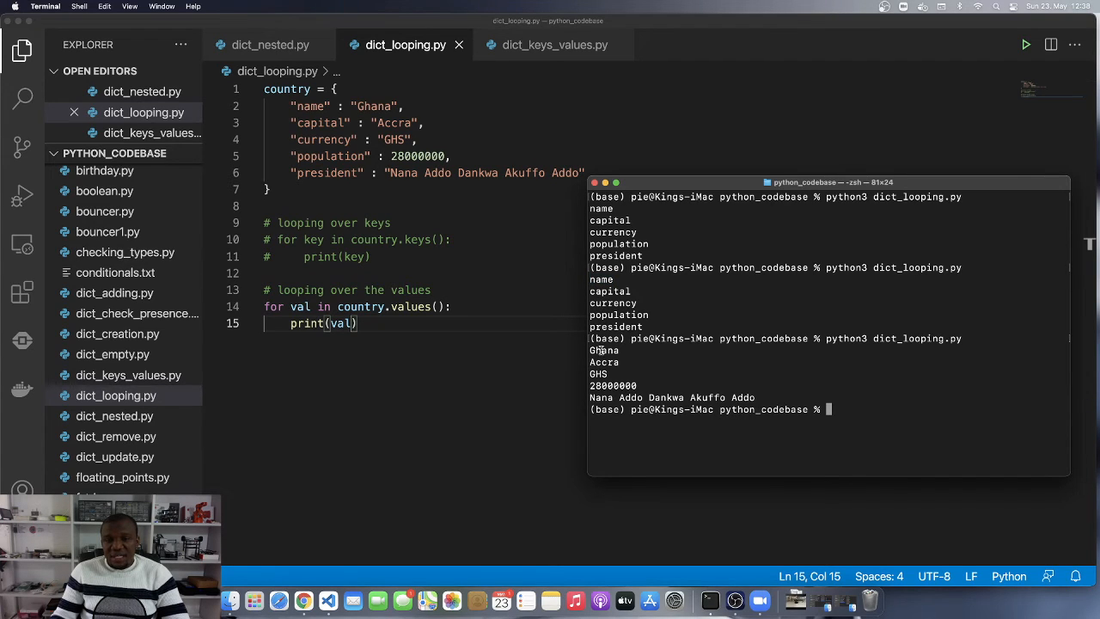
pyautogui.doubleClick(604, 360)
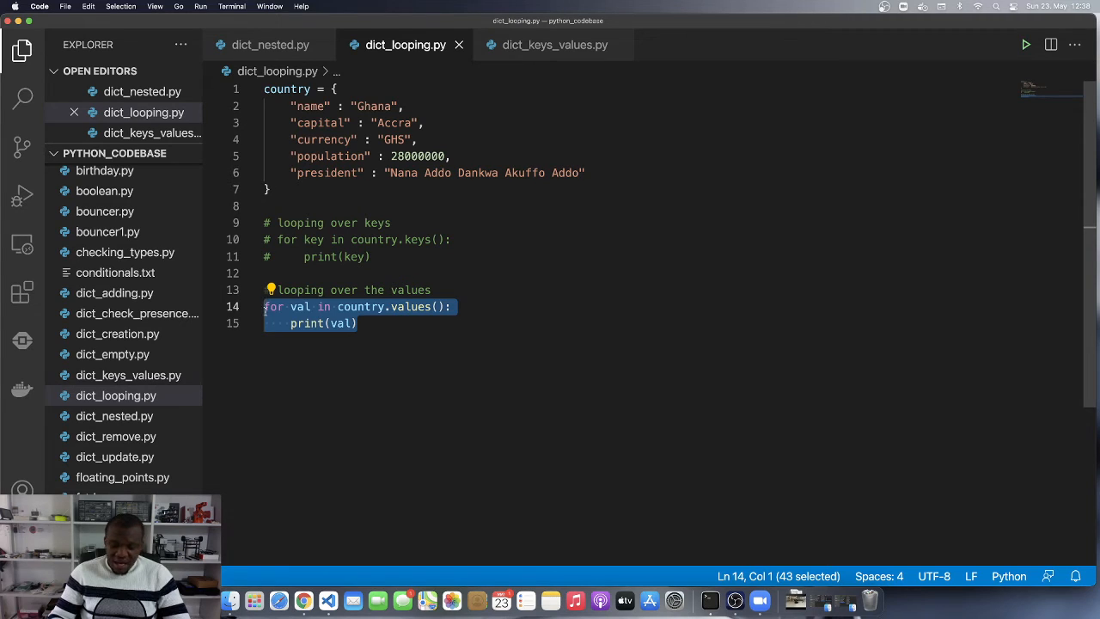
# - Comment out the values loop and write '# looping over items' with 'for (key, val) in country.items():'
pyautogui.press('cmd+/')
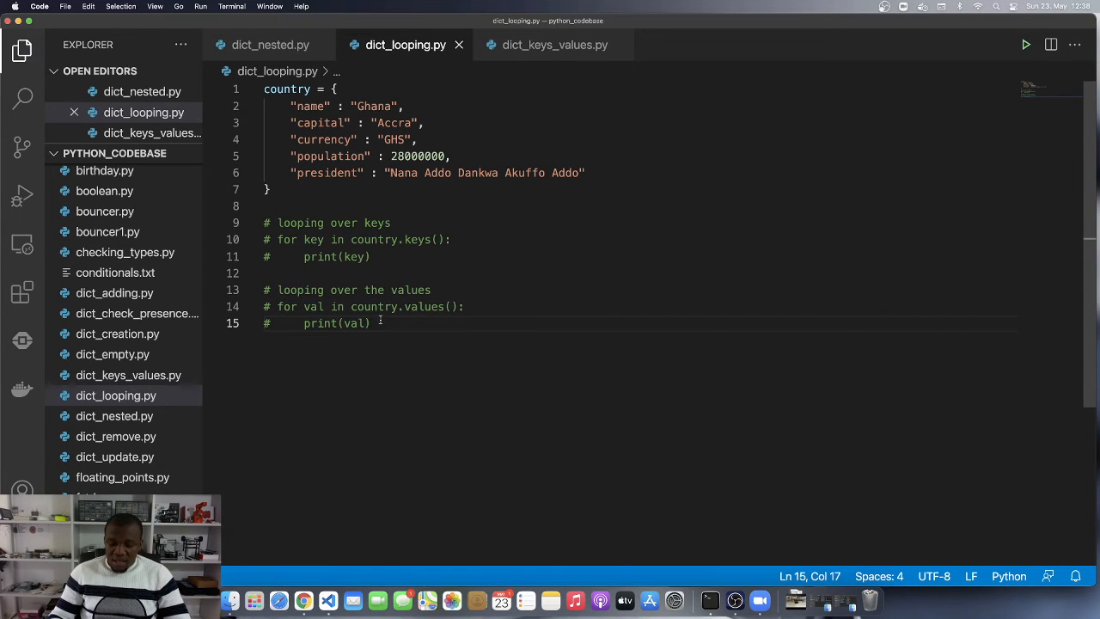
pyautogui.write('# looping over items')
pyautogui.write('for')
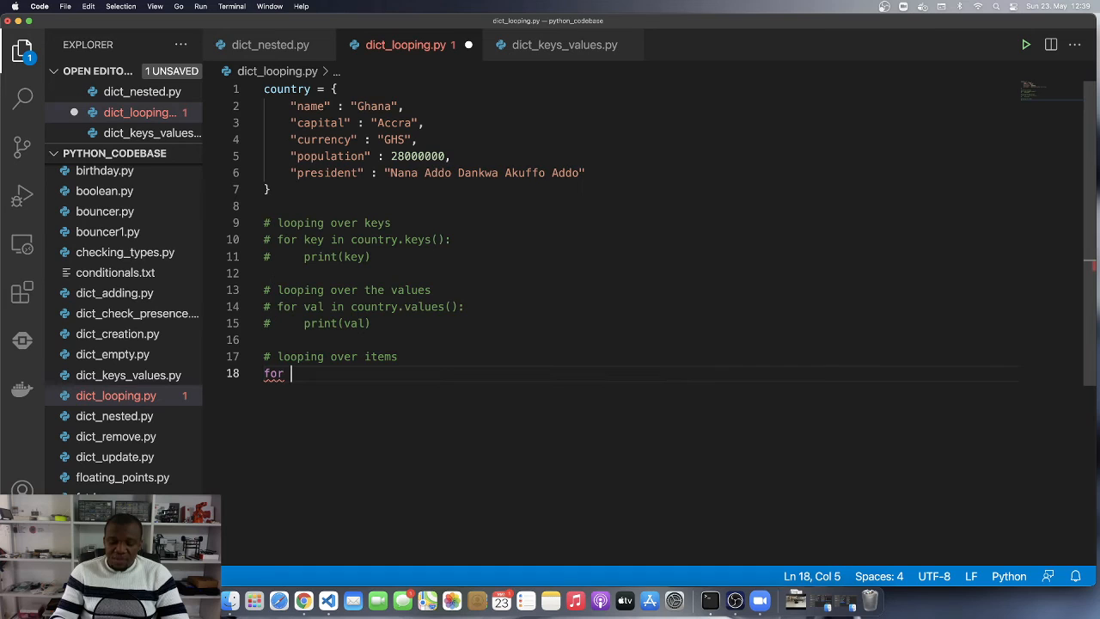
pyautogui.write('(key, val) in')
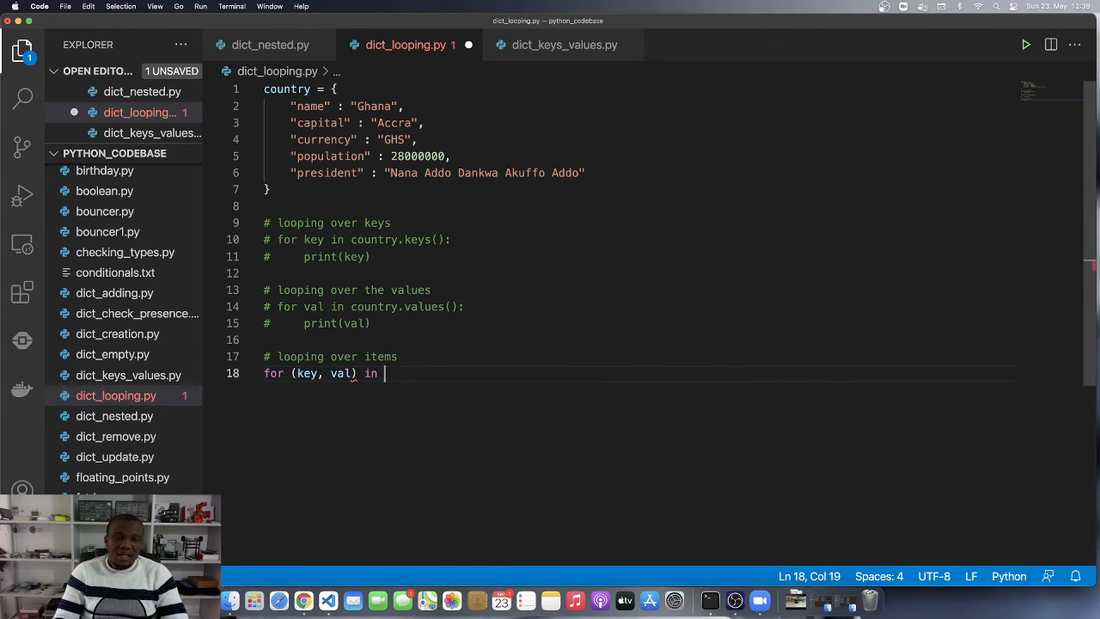
pyautogui.write('country.items():')
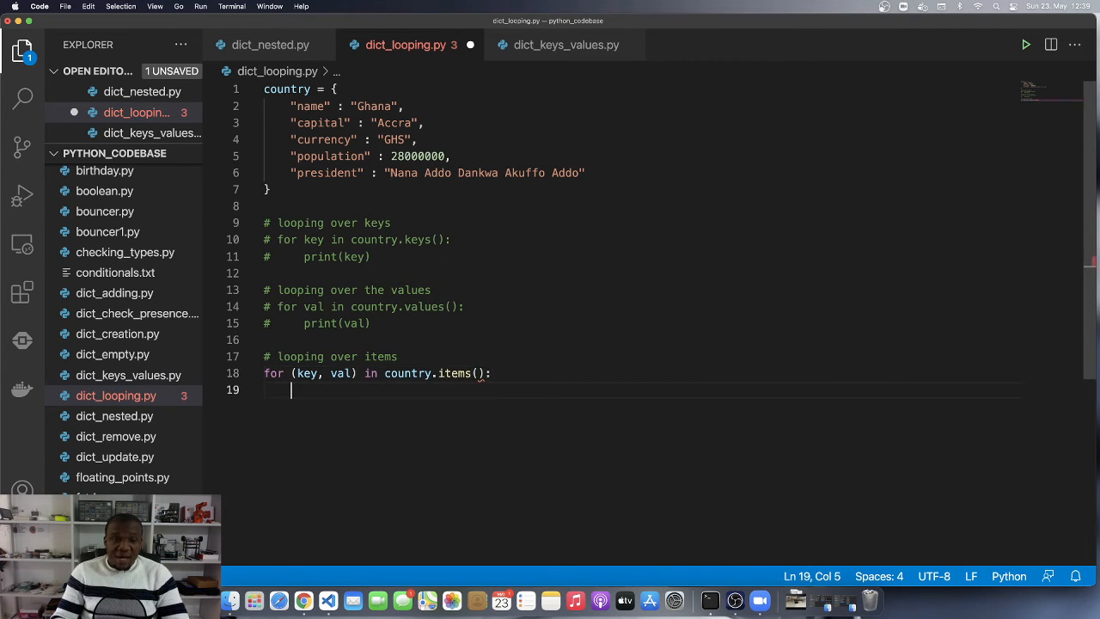
# - Print each pair with print(f"{key} => {val}")
pyautogui.write('prin')
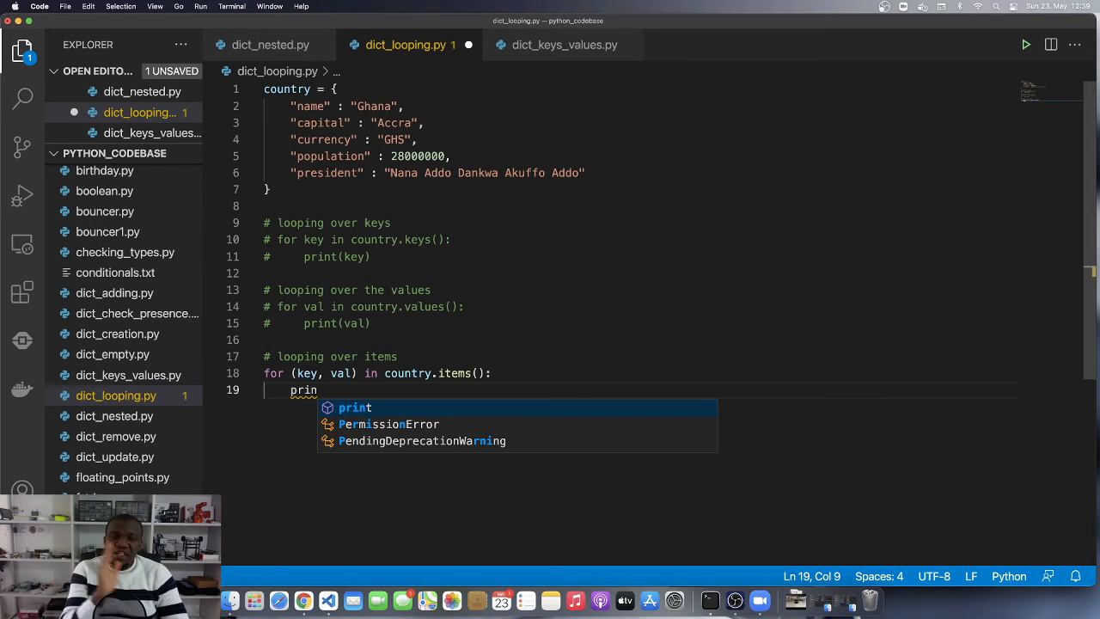
pyautogui.write('t')
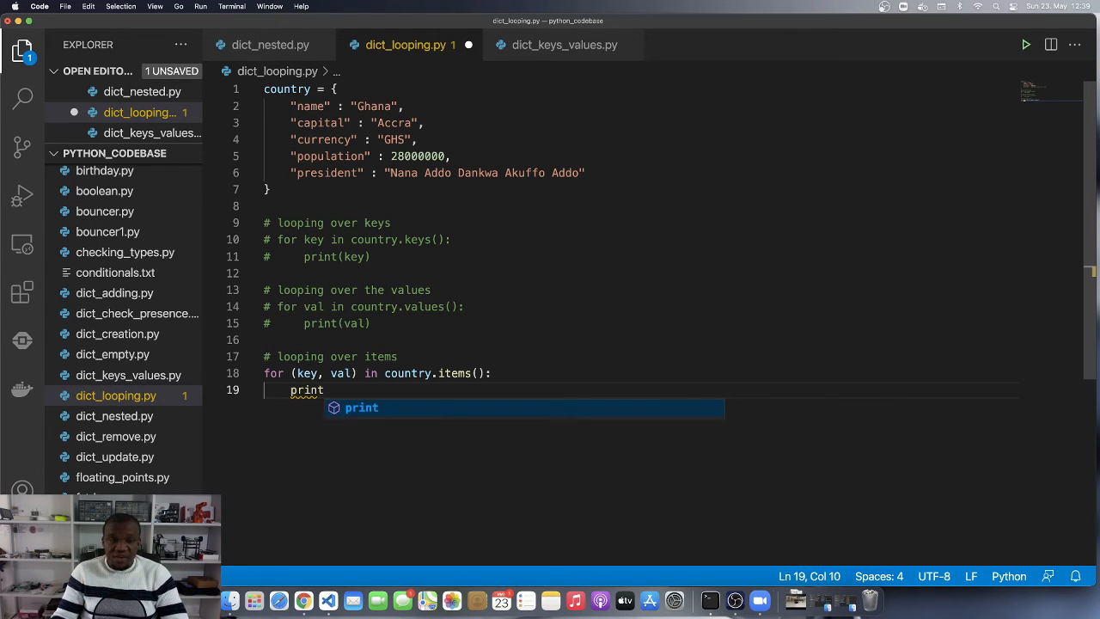
pyautogui.write('(f"")')
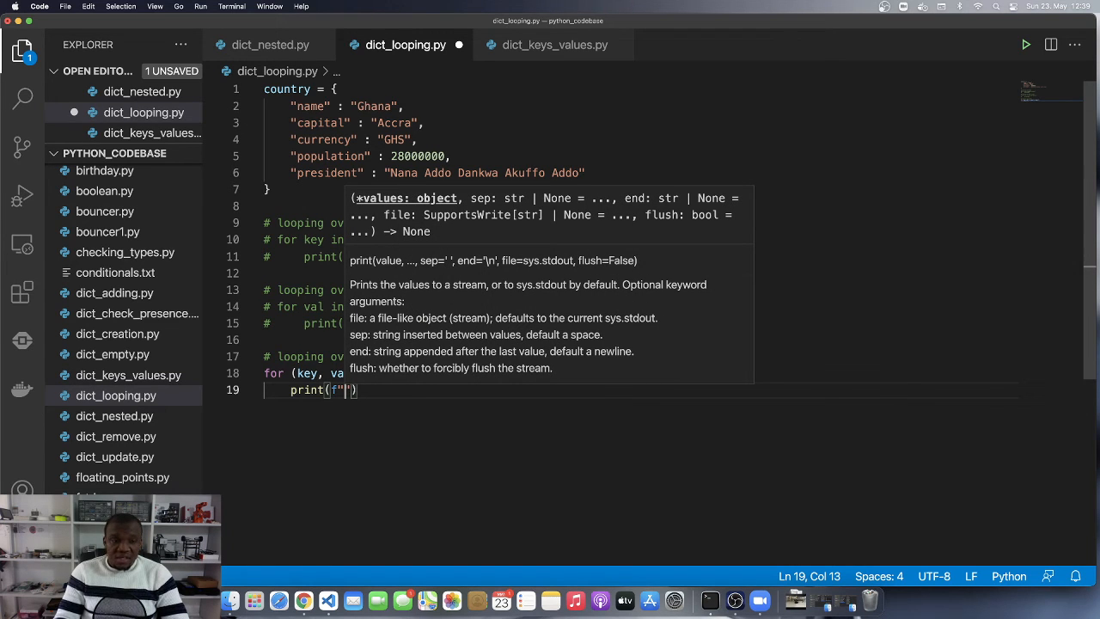
pyautogui.write('{key} =>')
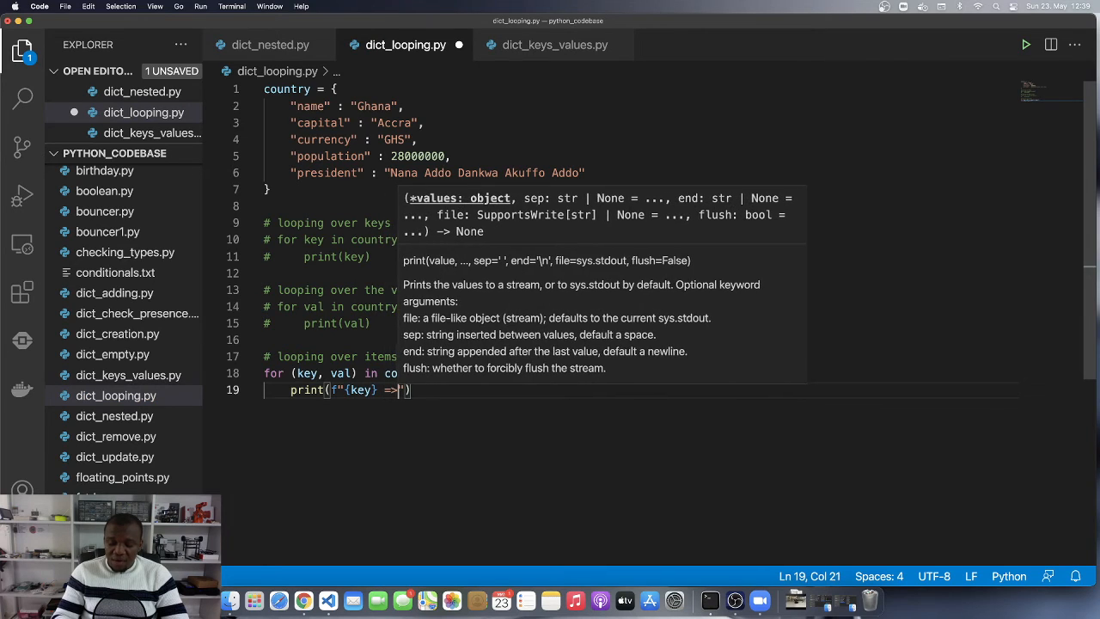
pyautogui.write('{val}')
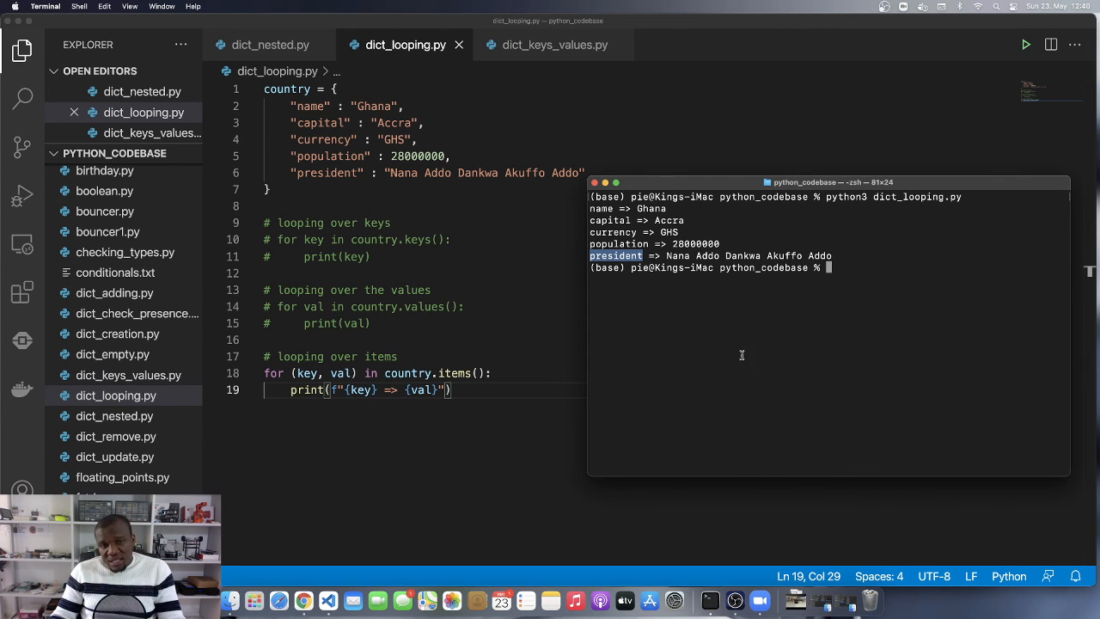
pyautogui.moveTo(753, 357)
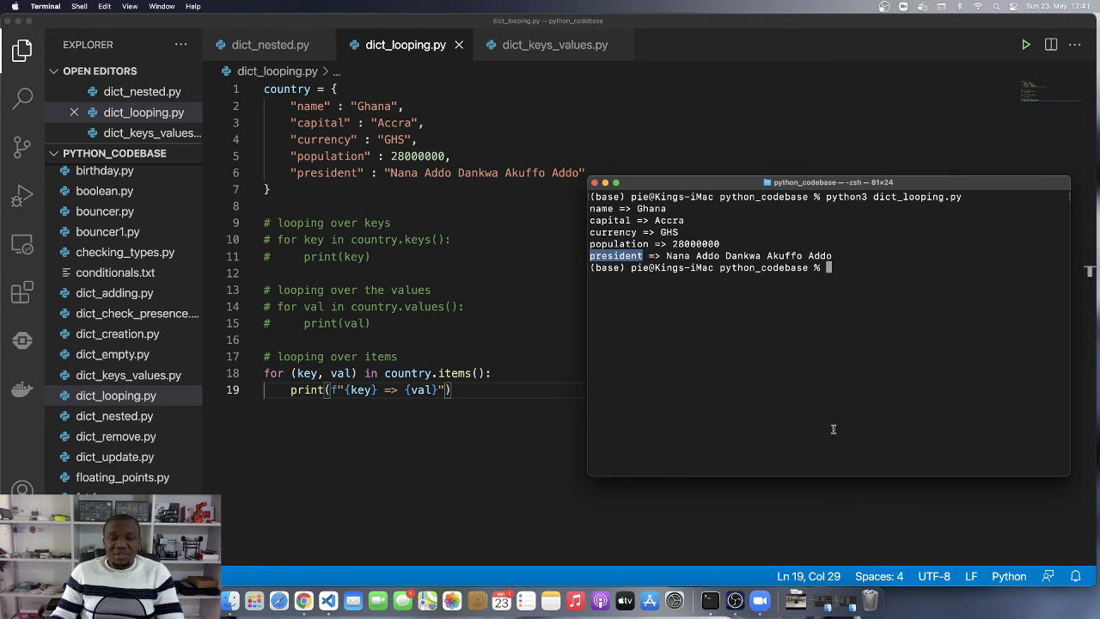
pyautogui.moveTo(708, 402)
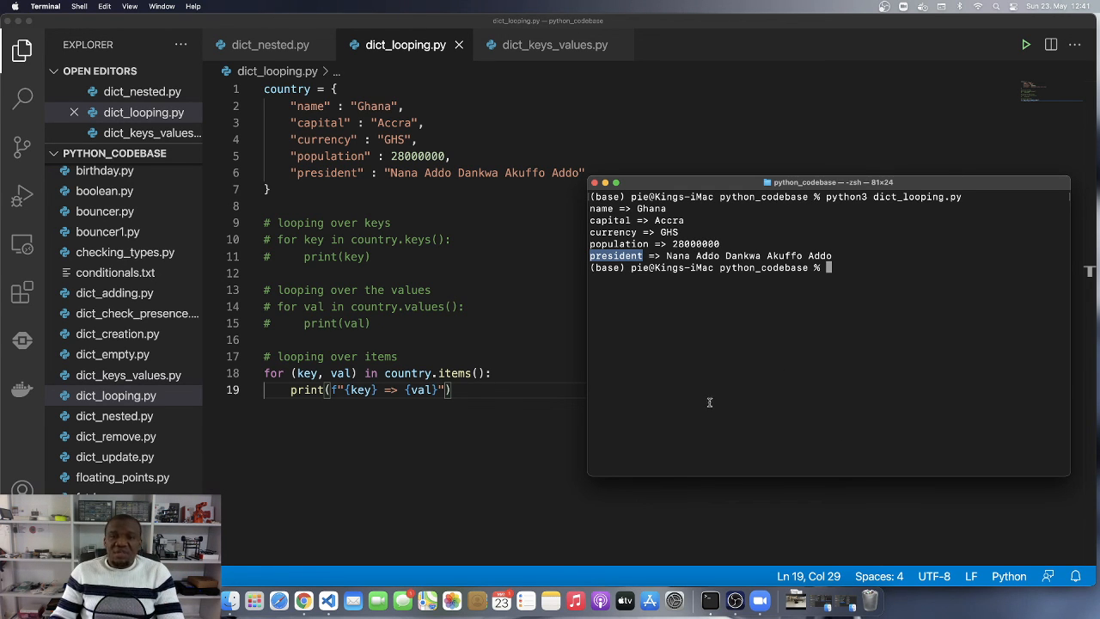